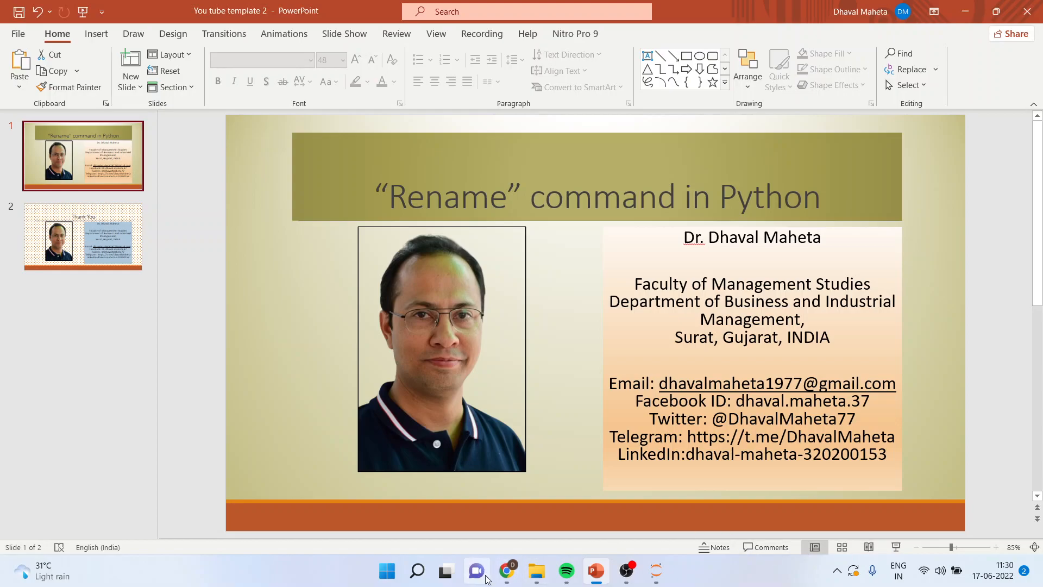
- Bring the Data Management notebook forward and rerun the import and Titanic CSV loading cells
click(507, 571)
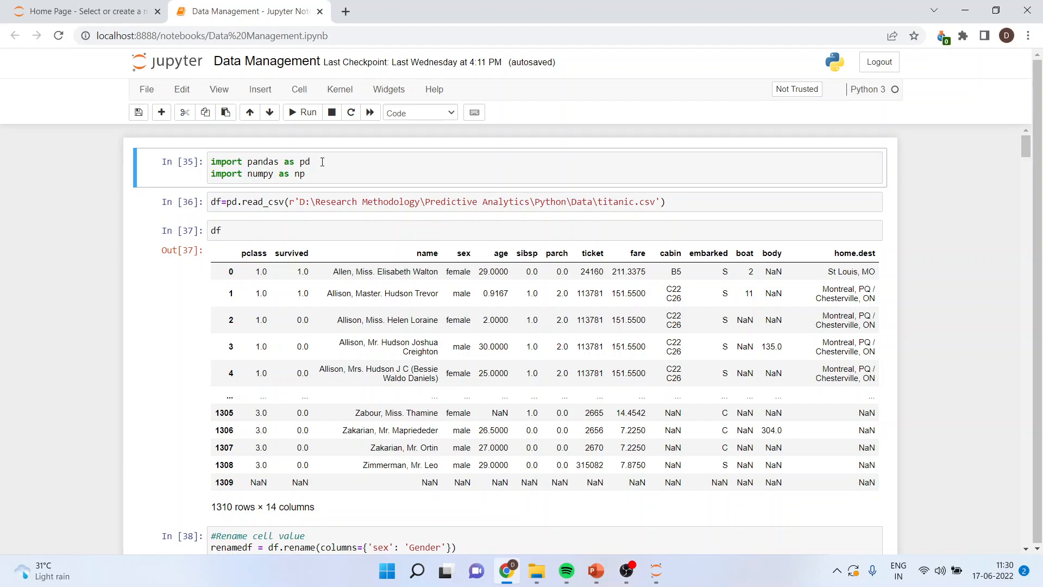
mouse_move(321, 175)
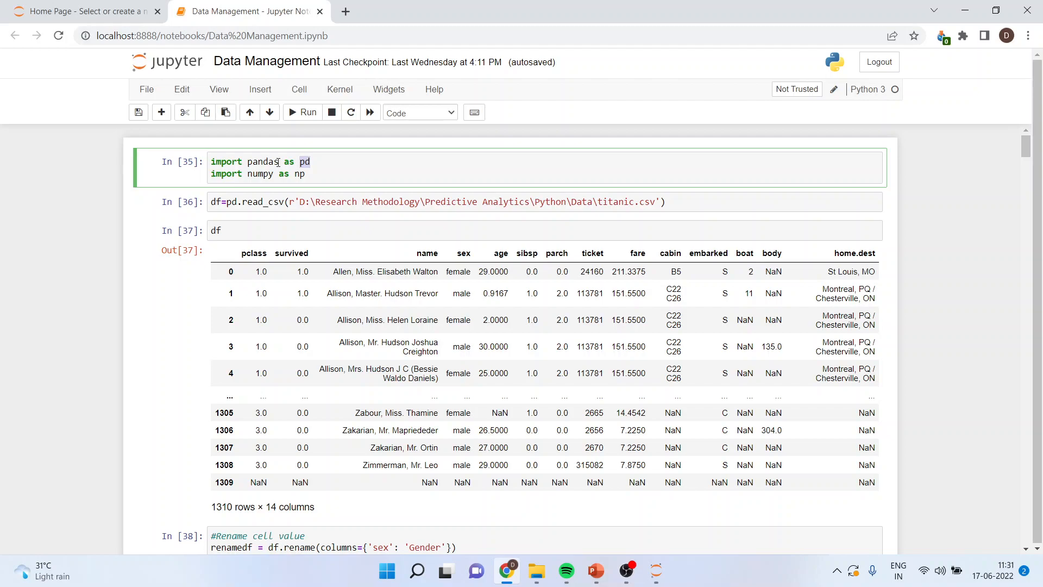
mouse_move(222, 201)
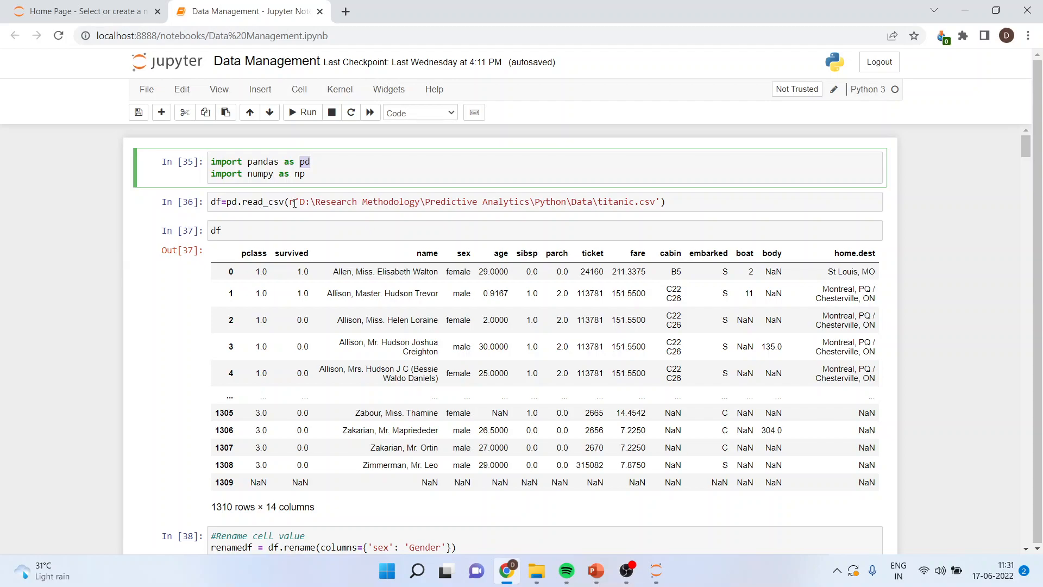
click(300, 201)
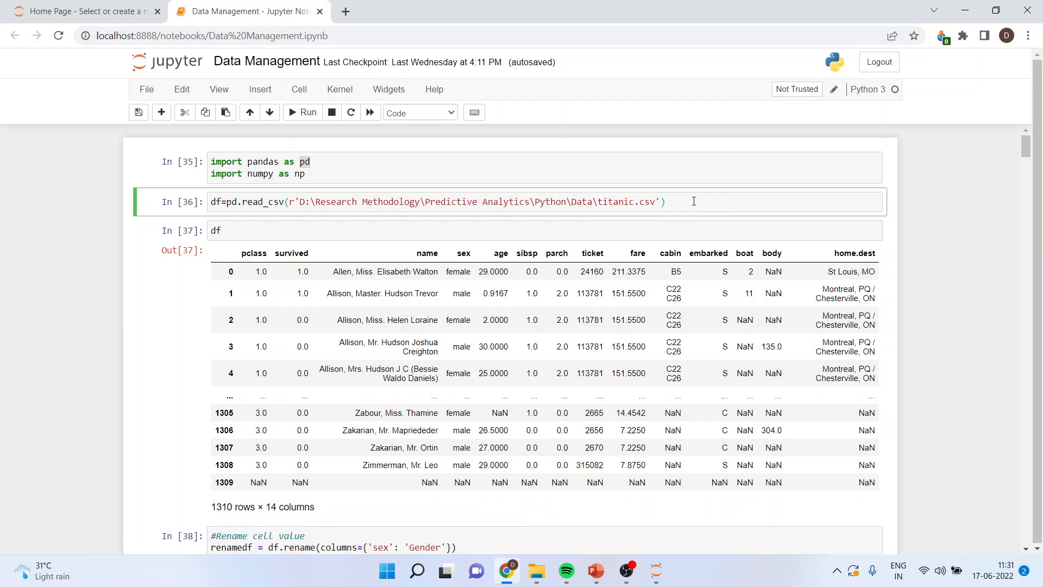
click(669, 202)
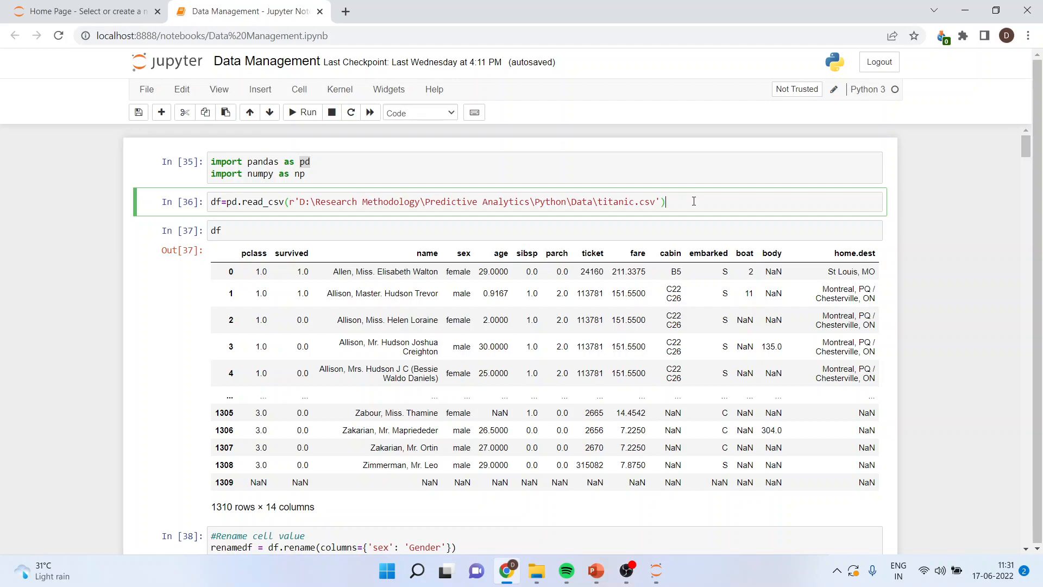
click(302, 112)
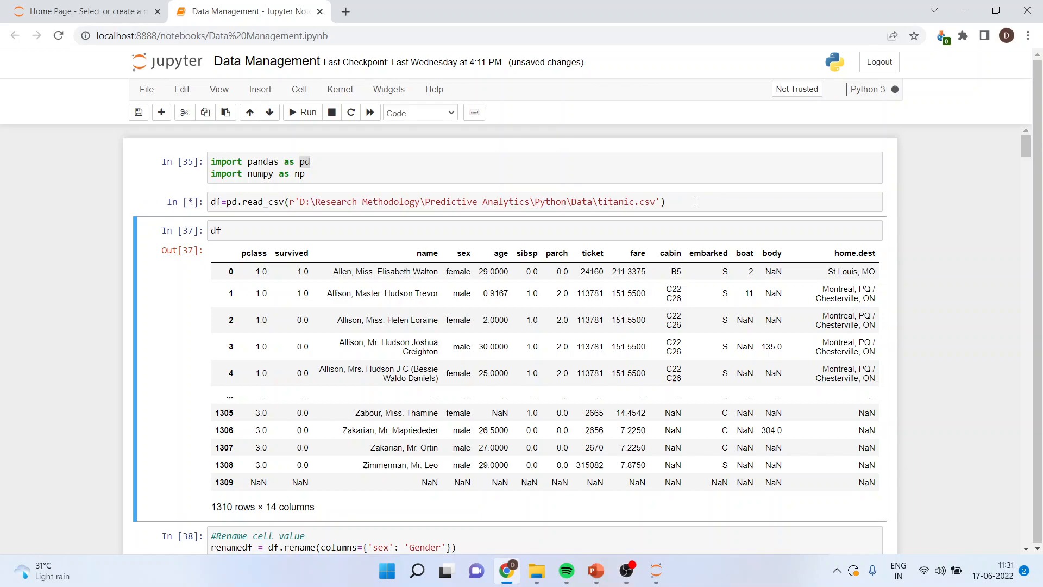
- Display the 1310 rows × 14 columns Titanic table and highlight its 'sex' column header
click(303, 112)
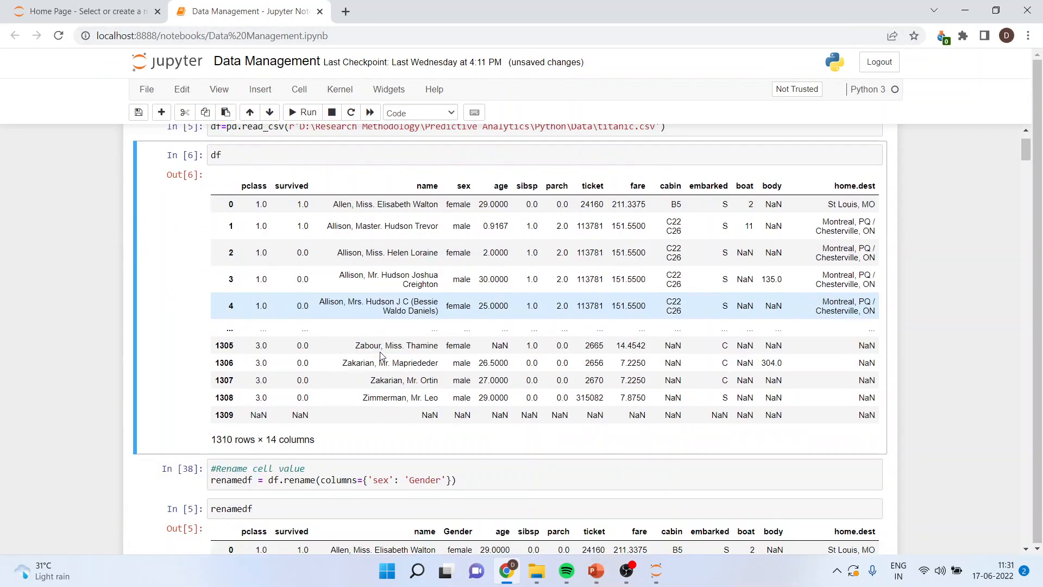
scroll(up, 3)
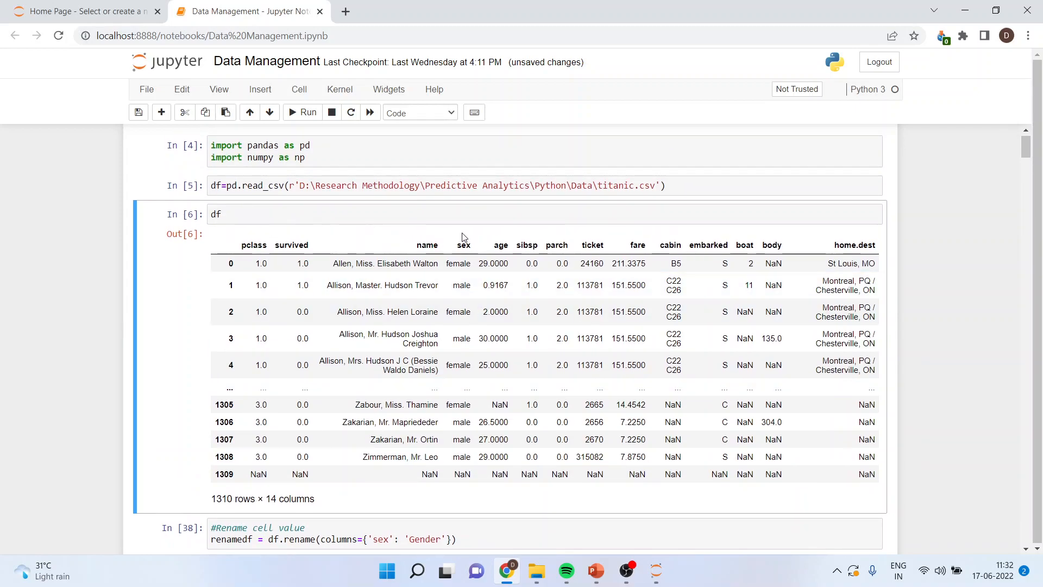
double_click(463, 245)
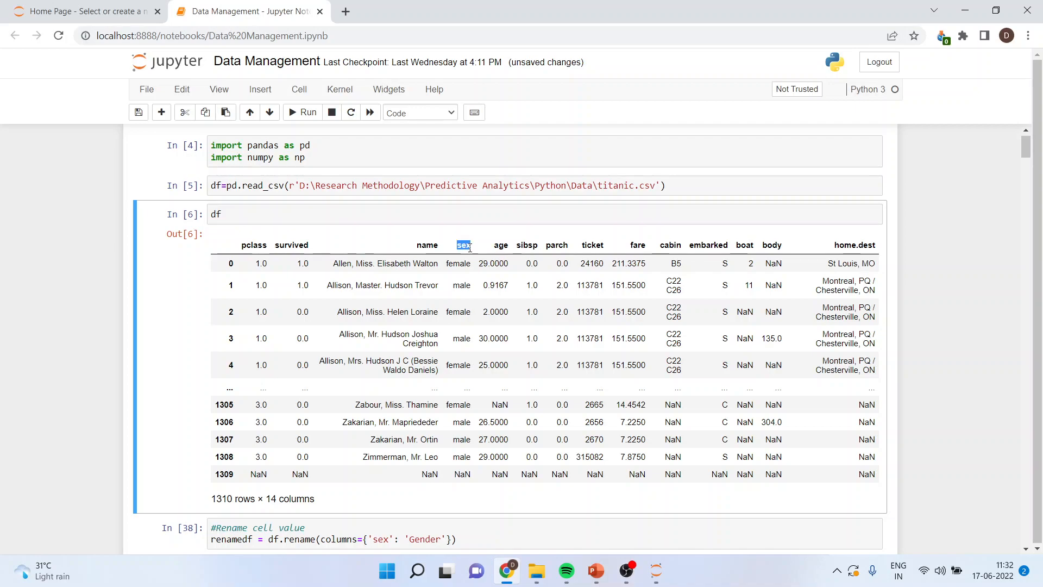
mouse_move(474, 252)
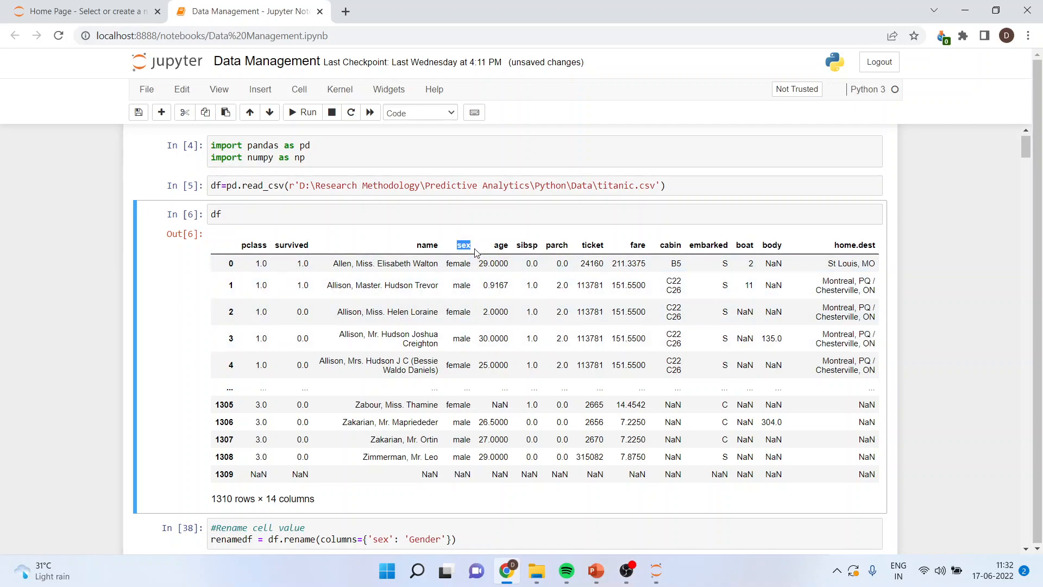
scroll(down, 3)
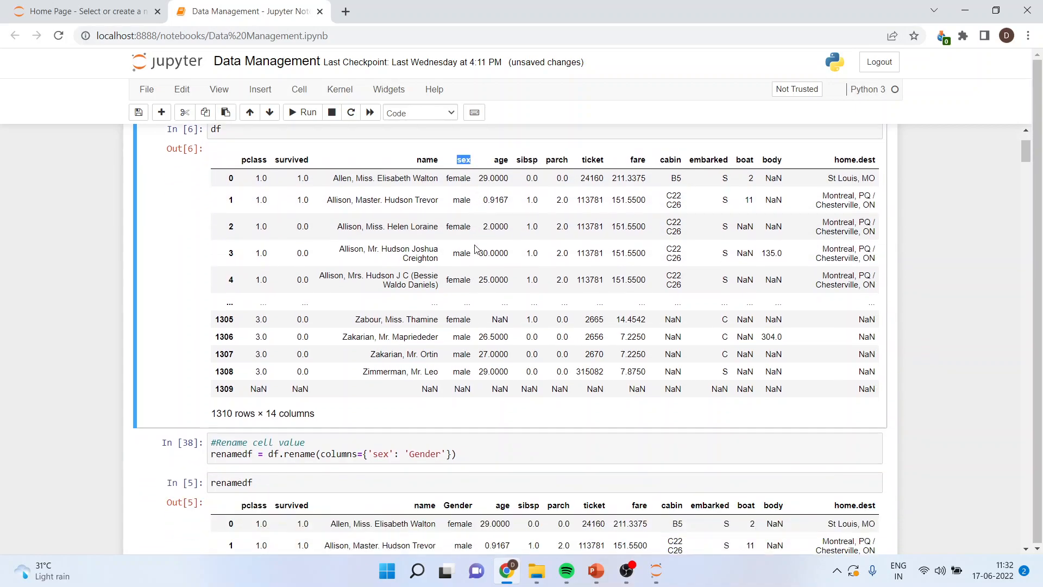
scroll(down, 3)
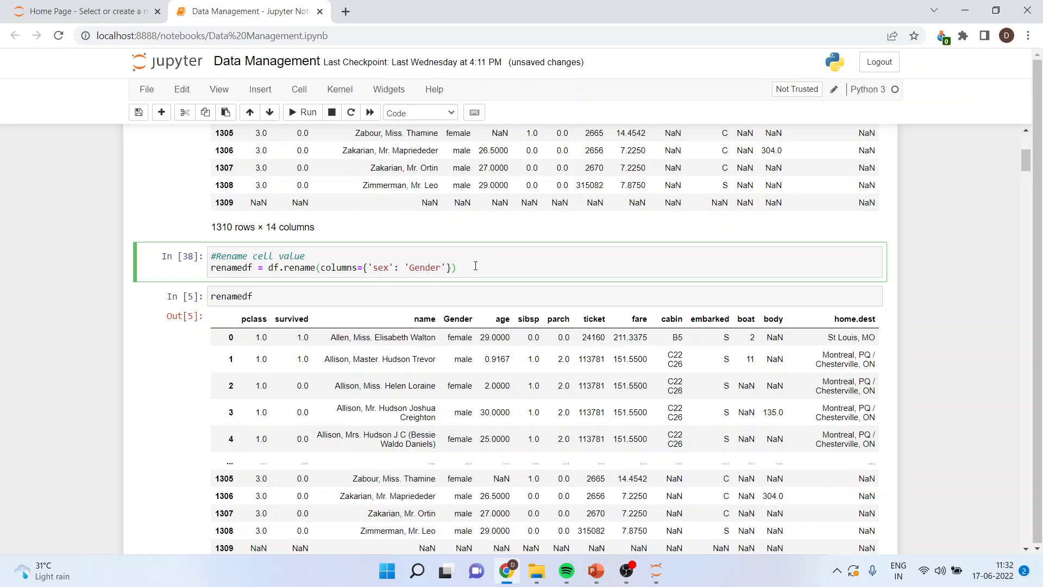
- Run the df.rename cell and renamedf to show 'Gender' replacing 'sex', then return to the slides
click(303, 112)
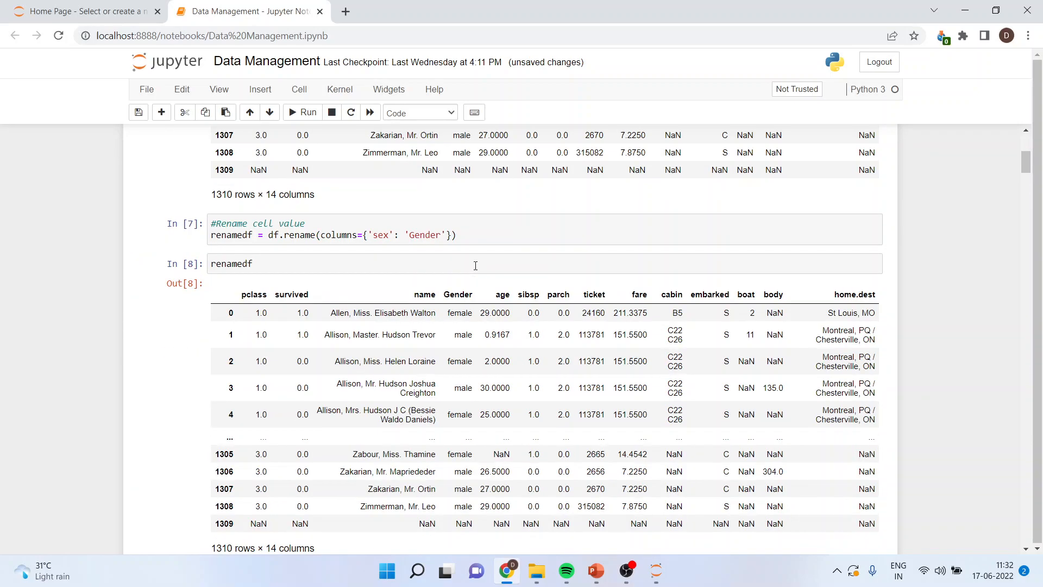
scroll(down, 3)
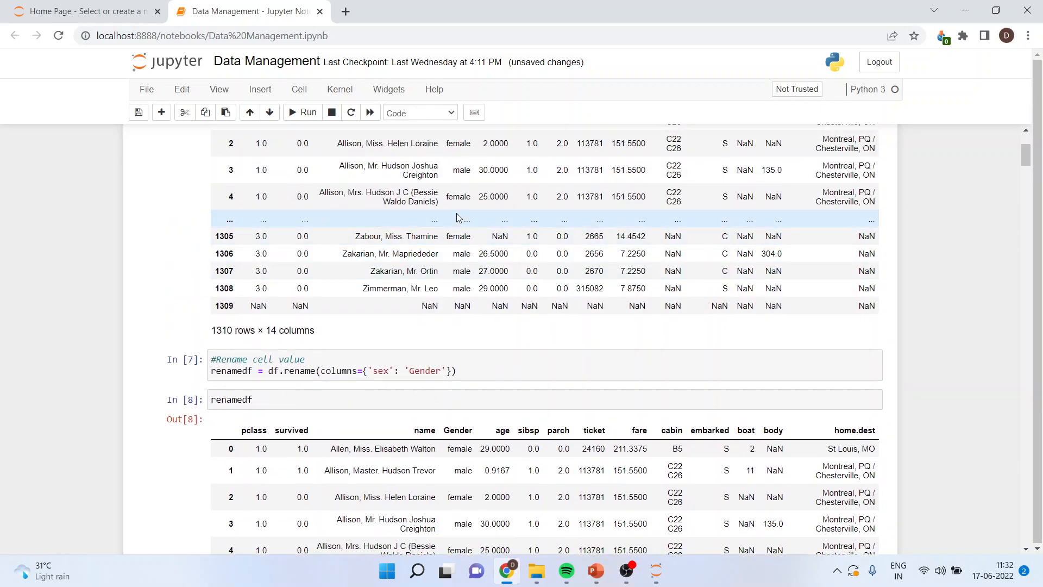
scroll(up, 3)
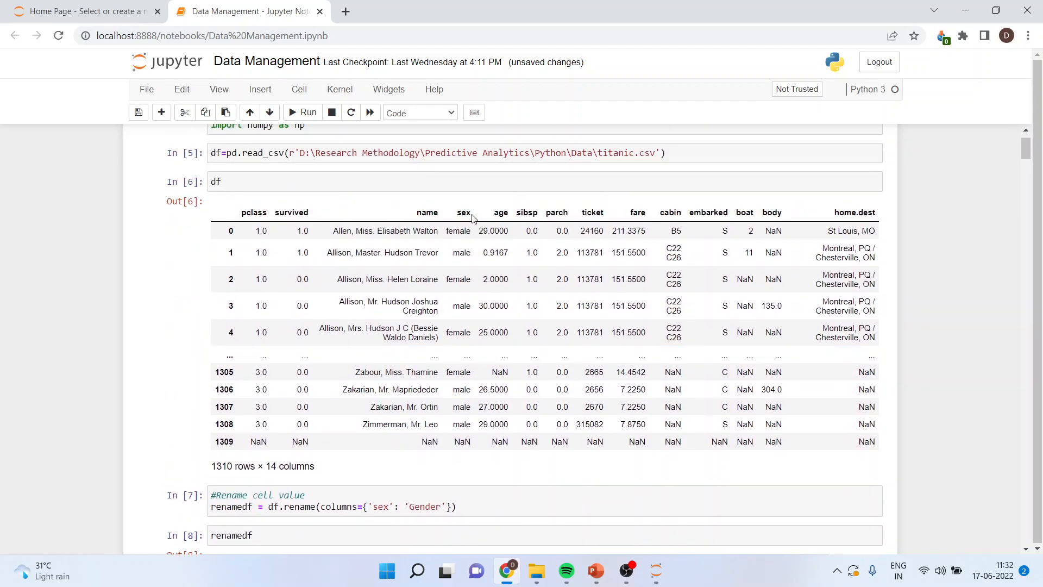
scroll(down, 3)
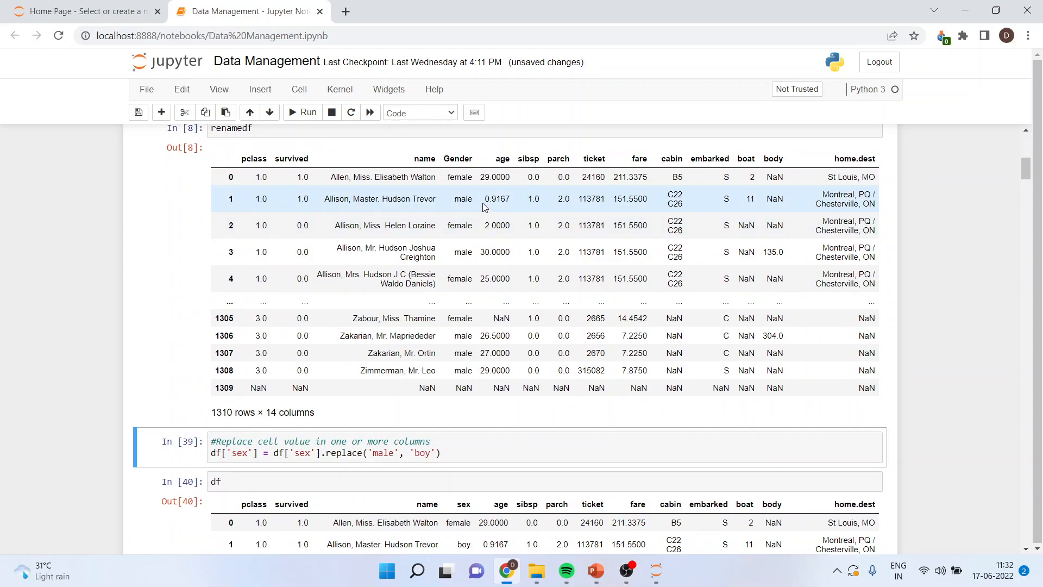
mouse_move(513, 177)
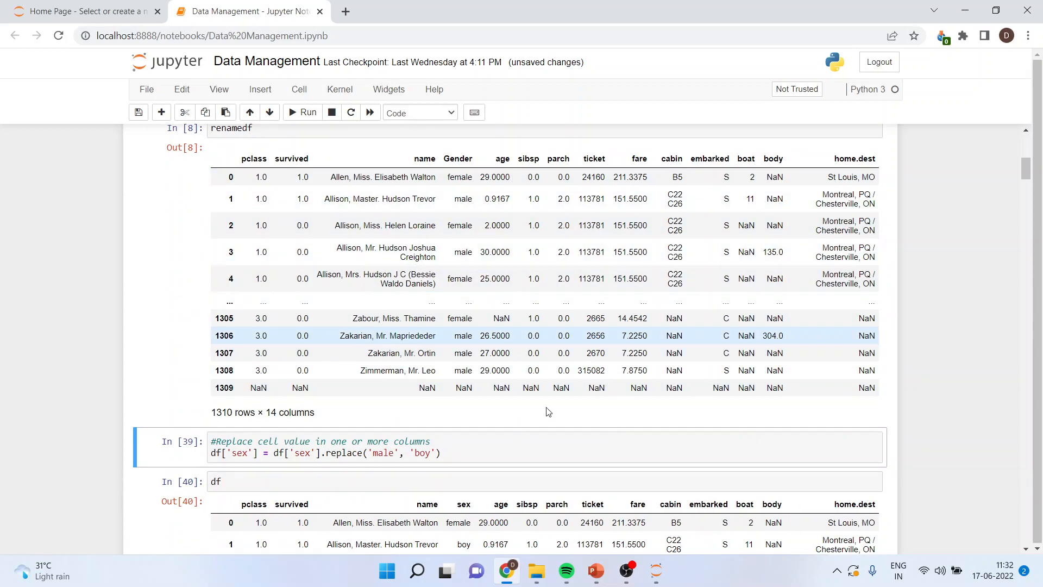
click(594, 570)
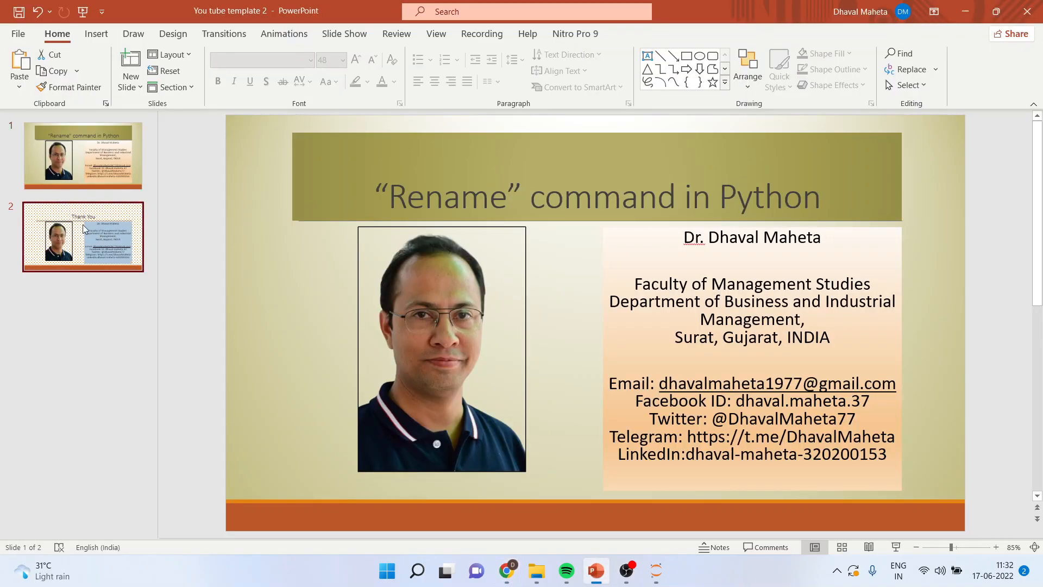